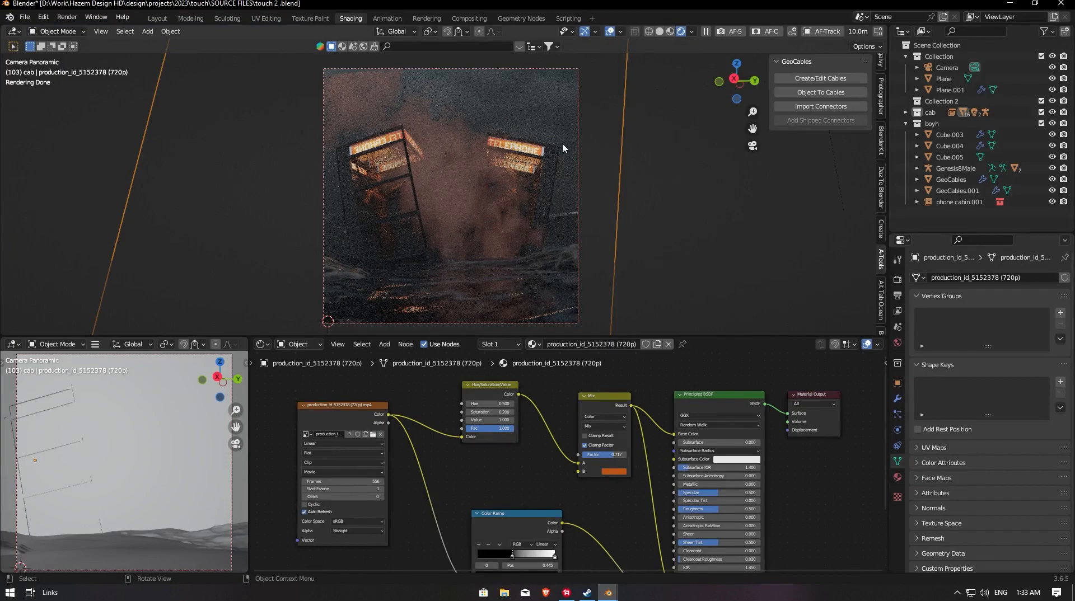
{"action": "mouse_move", "coordinate": [584, 209]}
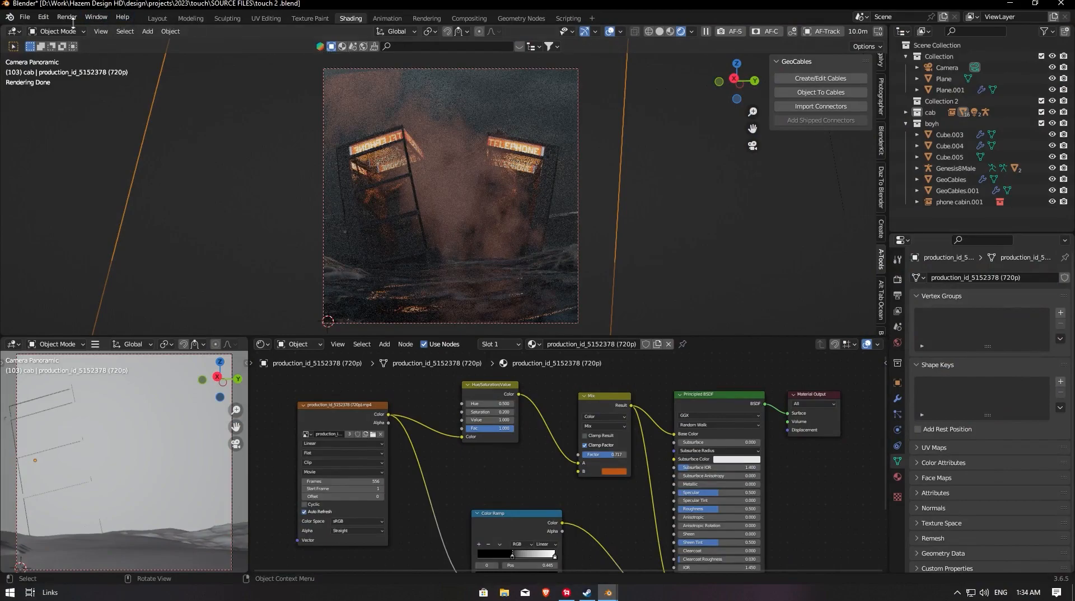
Delete the existing smoke plane from the phone-booth scene
{"action": "key", "text": "Delete"}
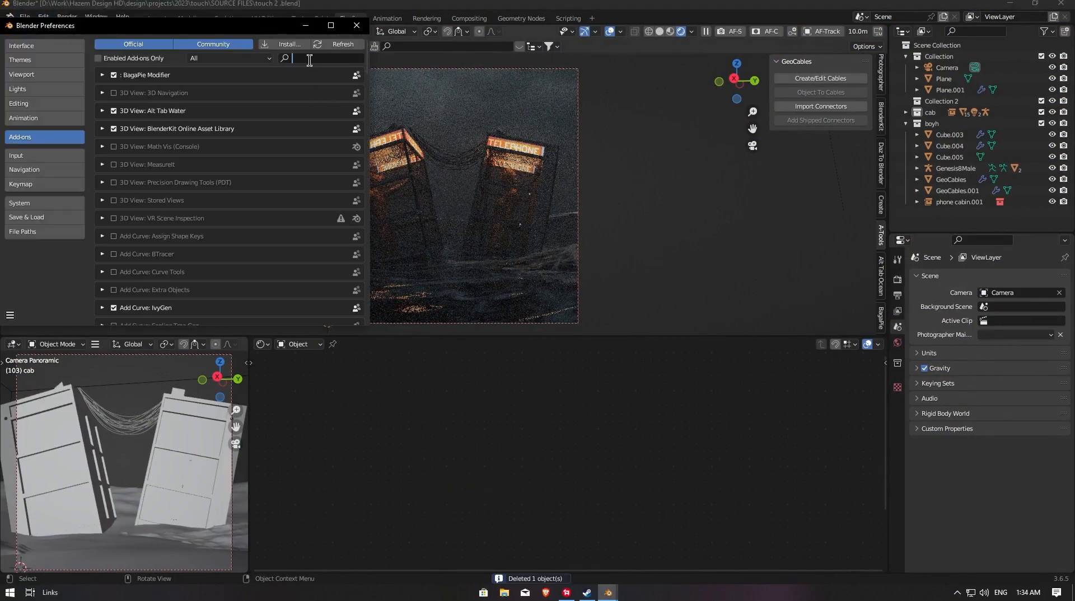
Search add-ons for 'image', confirm Import Images as Planes is enabled and save preferences
{"action": "type", "text": "image"}
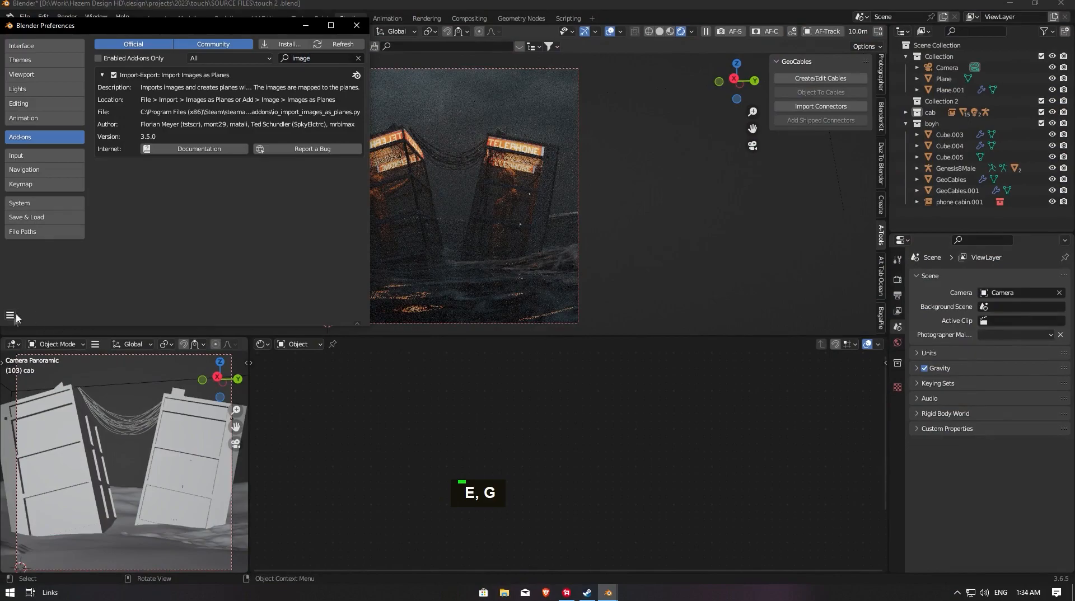
{"action": "left_click", "coordinate": [10, 316]}
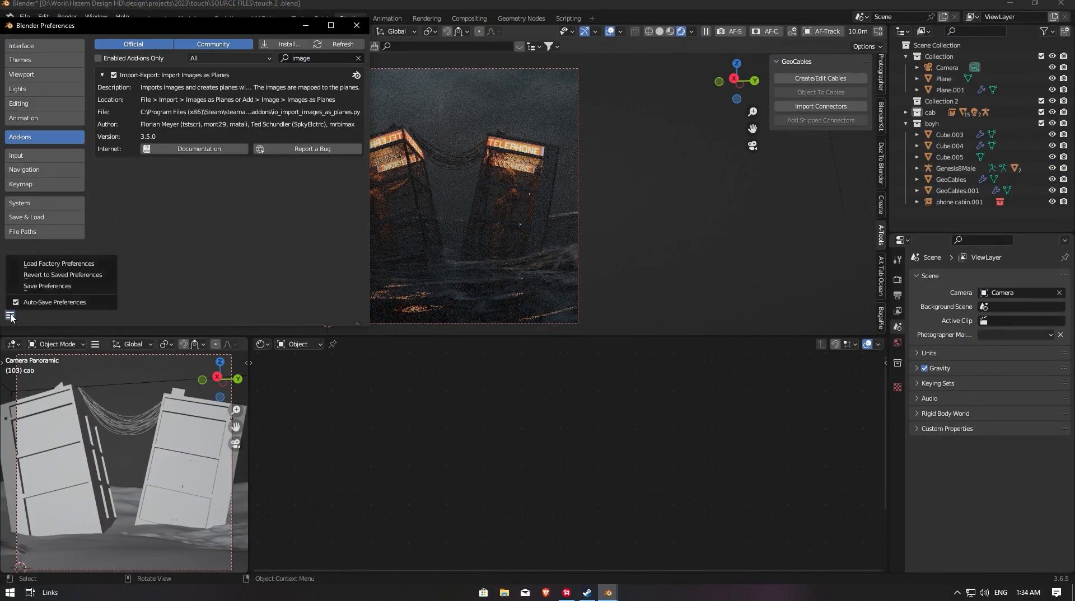
{"action": "left_click", "coordinate": [356, 25]}
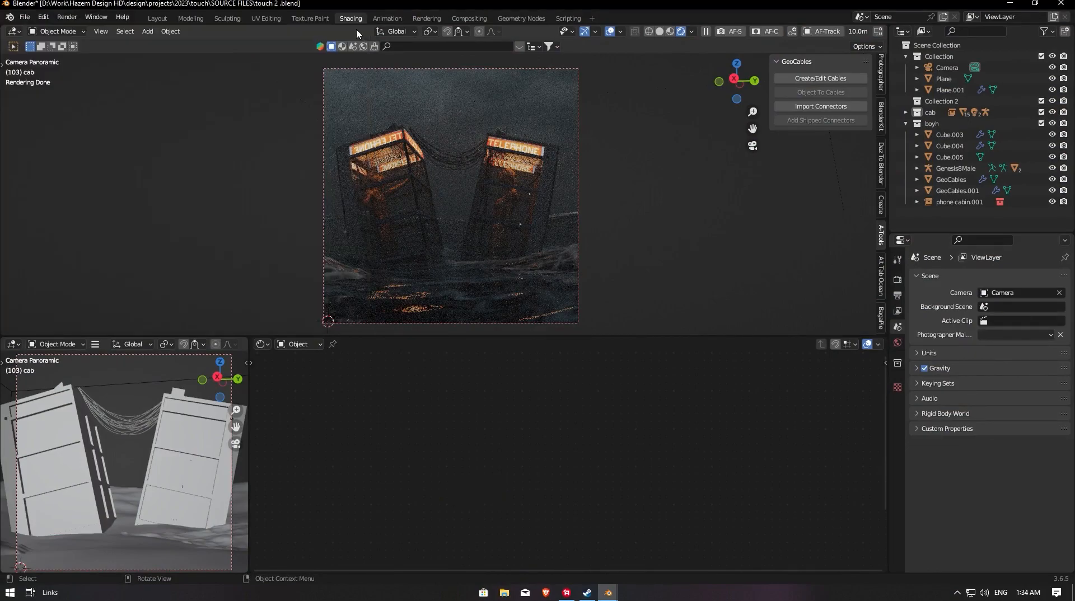
Start the Images as Planes import from the Shift+A add menu and browse for a file
{"action": "key", "text": "shift+a"}
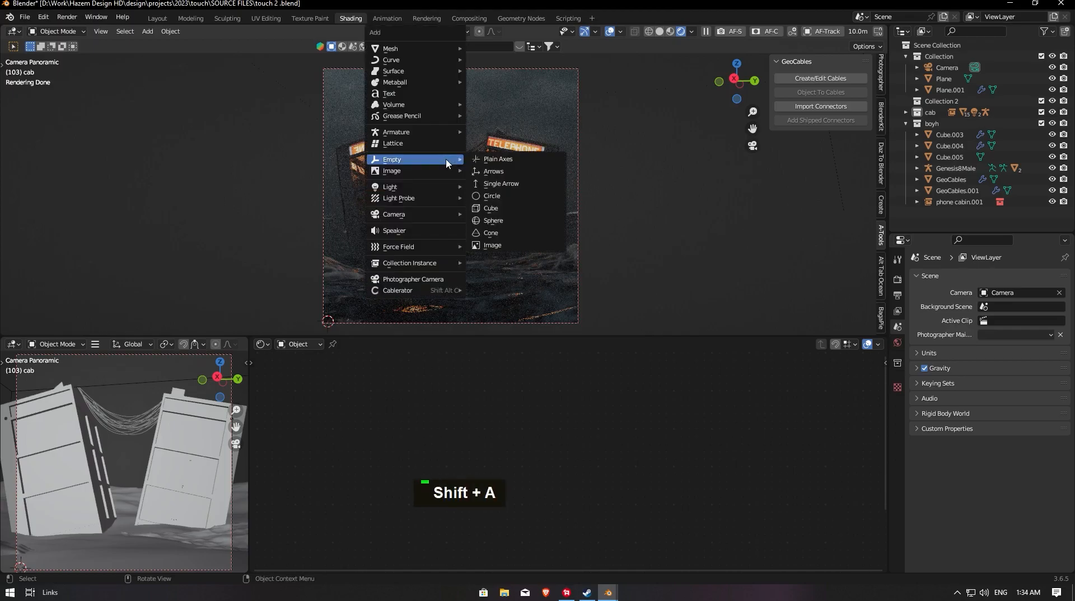
{"action": "mouse_move", "coordinate": [392, 170]}
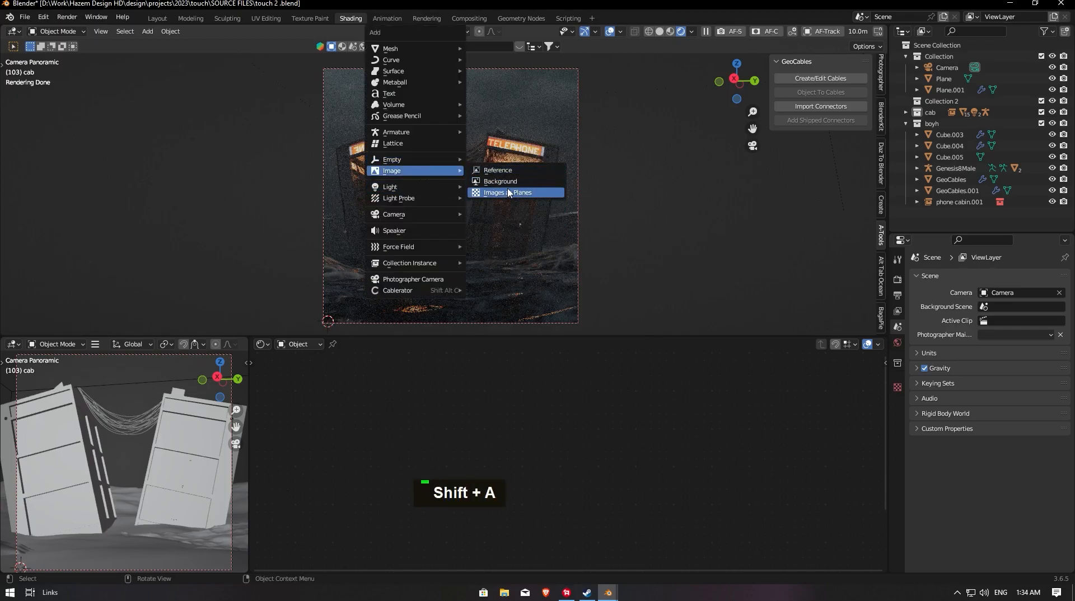
{"action": "left_click", "coordinate": [506, 194]}
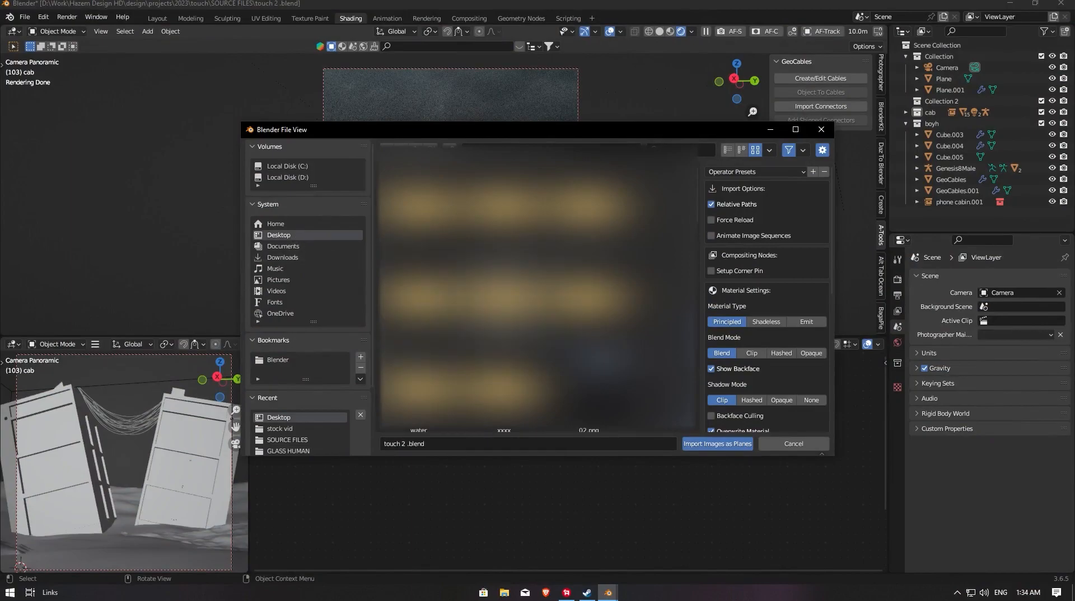
{"action": "scroll", "scroll_direction": "up", "scroll_amount": 3}
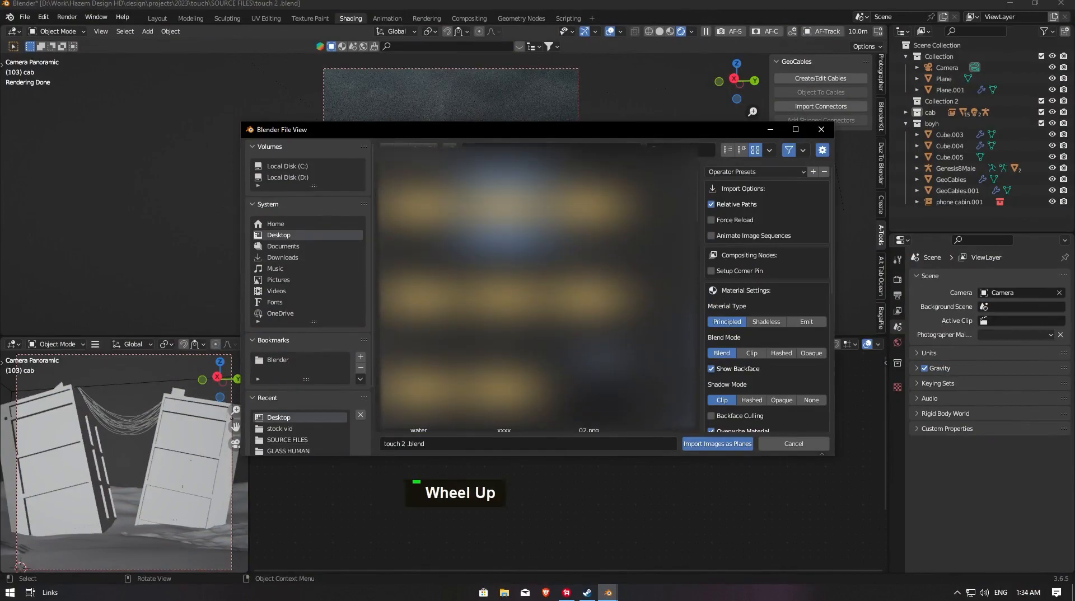
{"action": "left_click", "coordinate": [717, 443]}
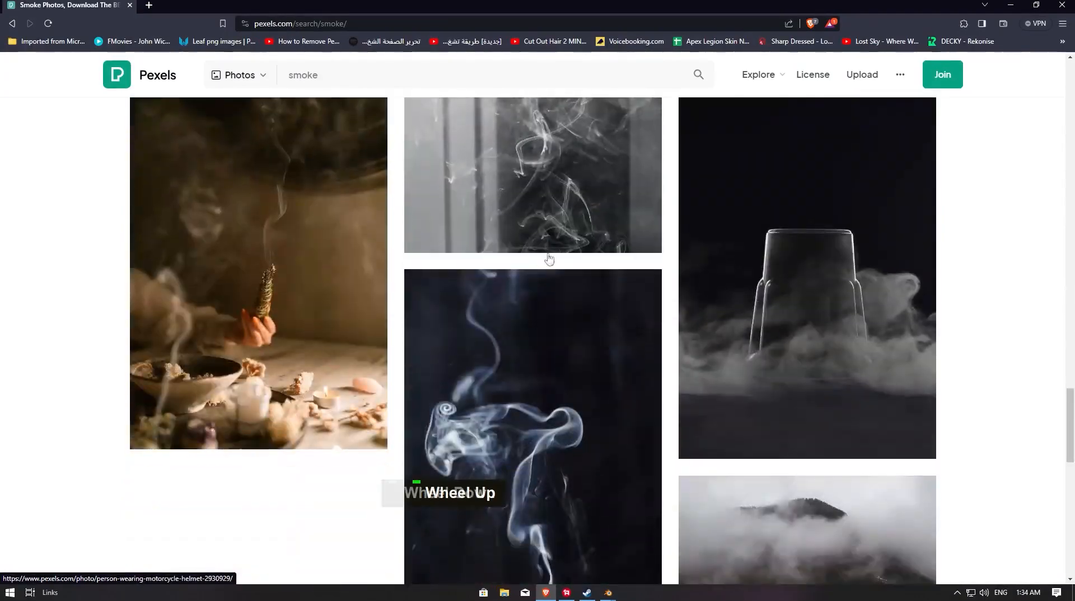
Switch the Pexels smoke results to videos, then search fire videos and browse them
{"action": "left_click", "coordinate": [238, 75]}
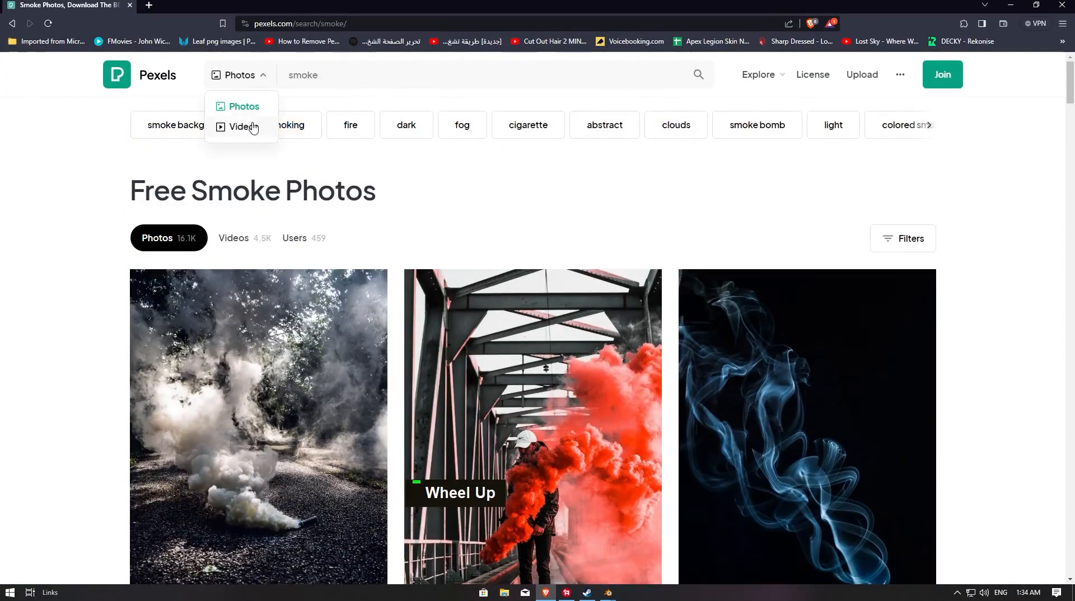
{"action": "left_click", "coordinate": [242, 127]}
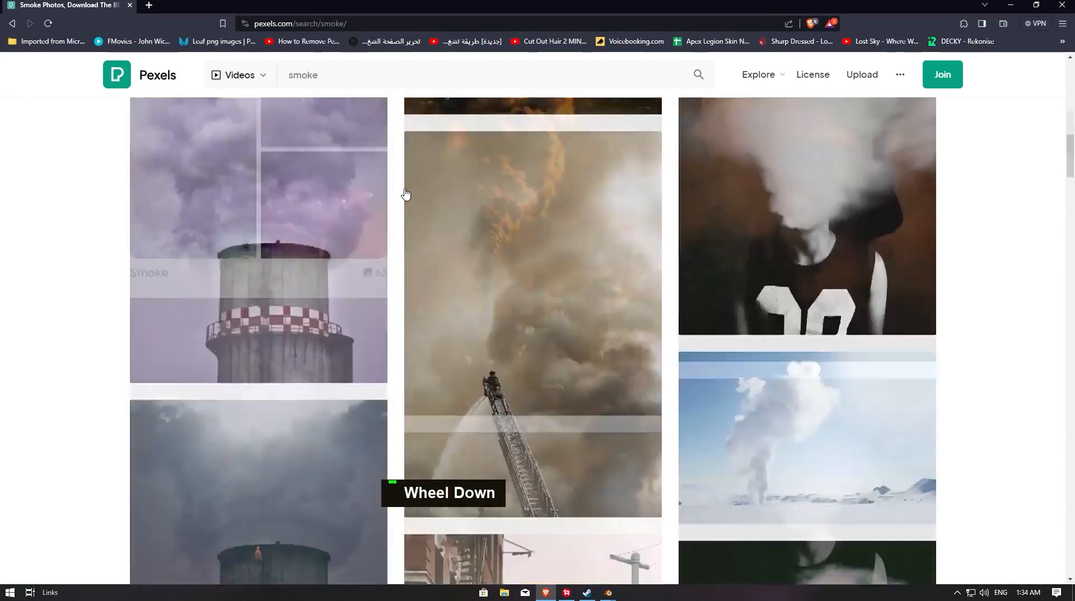
{"action": "scroll", "scroll_direction": "down", "scroll_amount": 3}
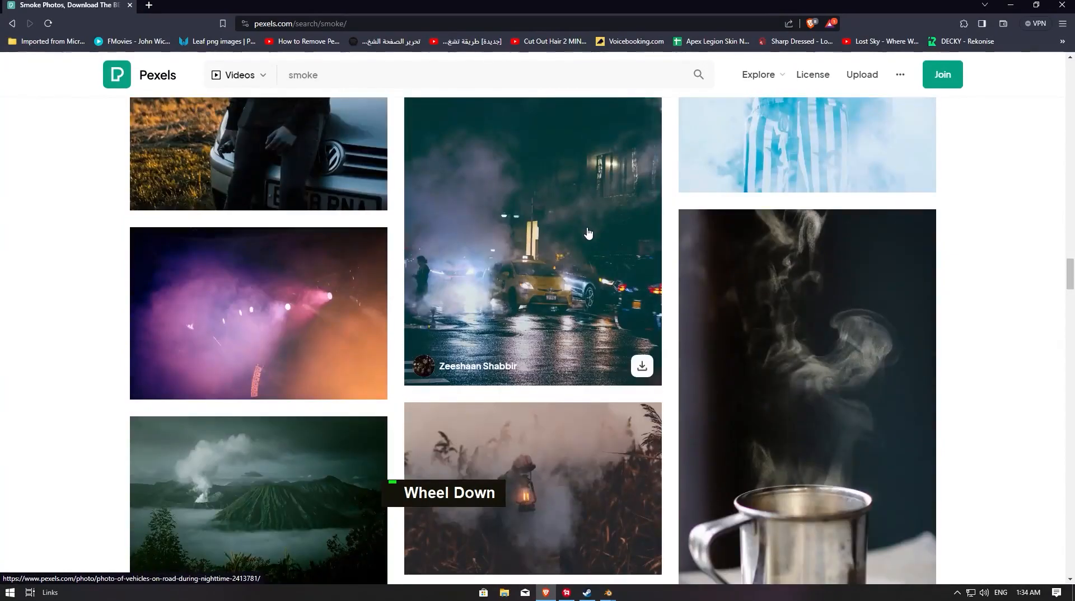
{"action": "left_click", "coordinate": [480, 75]}
{"action": "type", "text": "fire"}
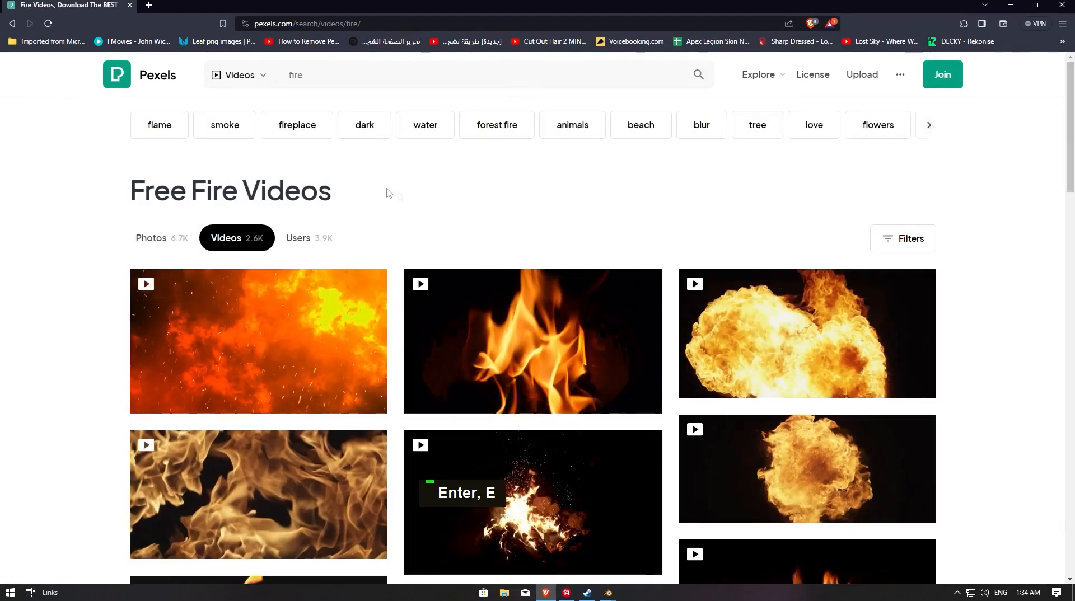
{"action": "scroll", "scroll_direction": "down", "scroll_amount": 3}
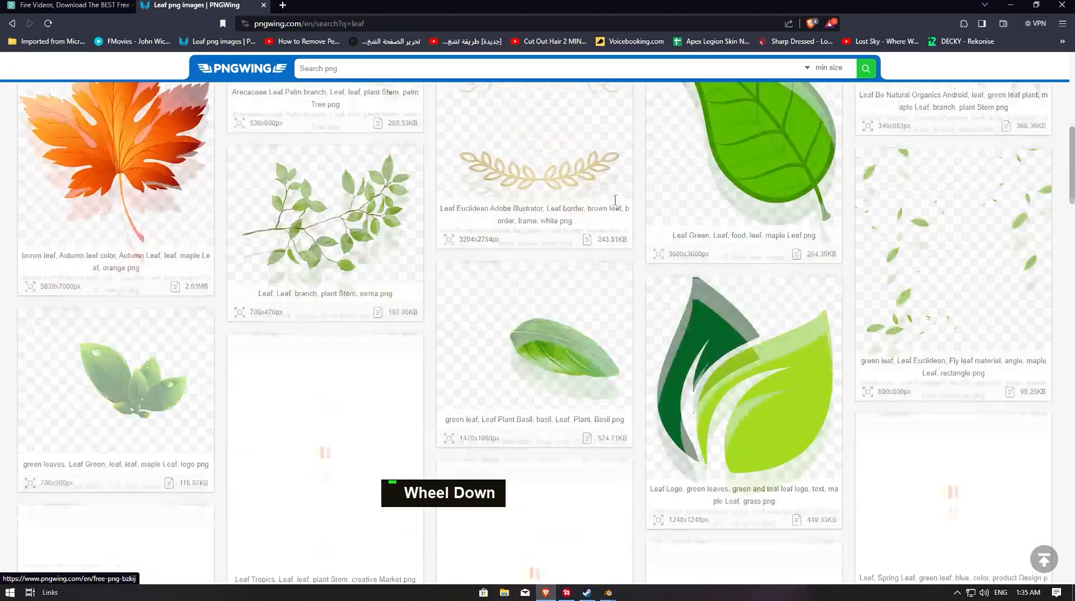
Browse PNGWing's fire PNG results and pick one
{"action": "scroll", "scroll_direction": "up", "scroll_amount": 3}
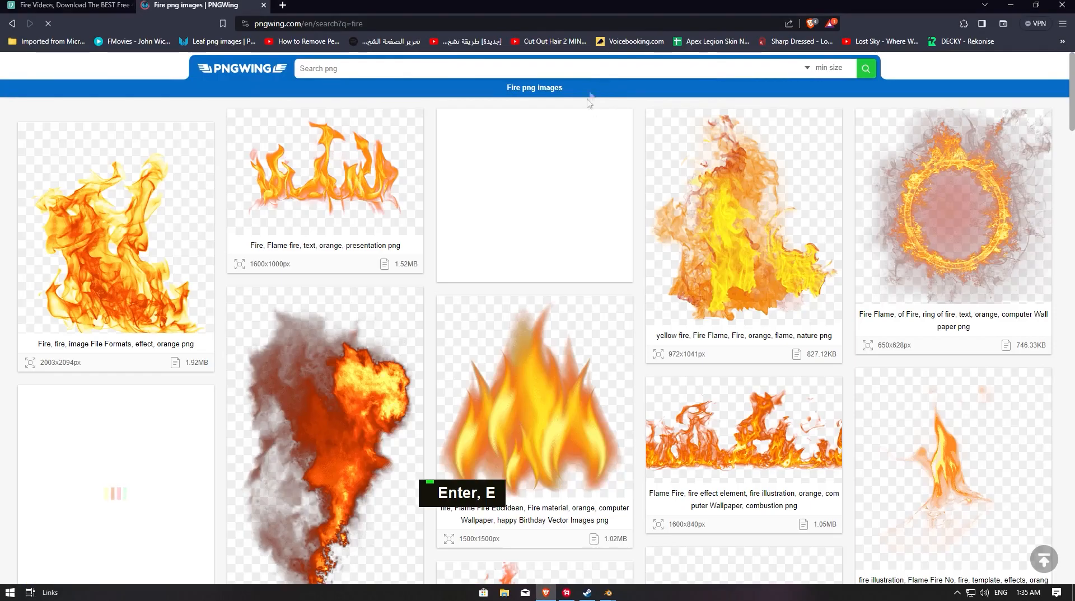
{"action": "scroll", "scroll_direction": "down", "scroll_amount": 3}
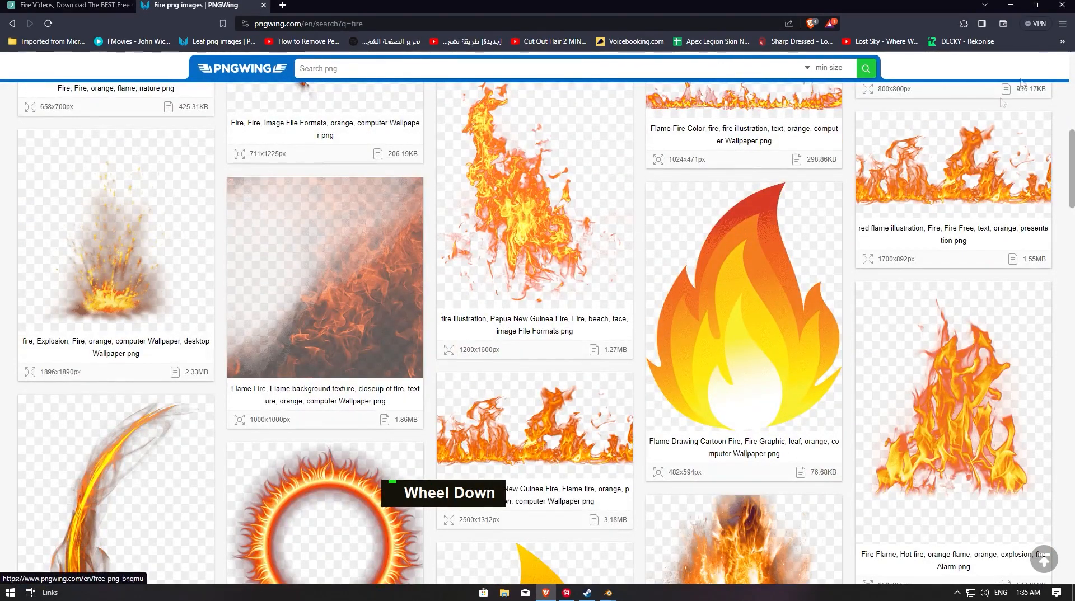
{"action": "left_click", "coordinate": [606, 592]}
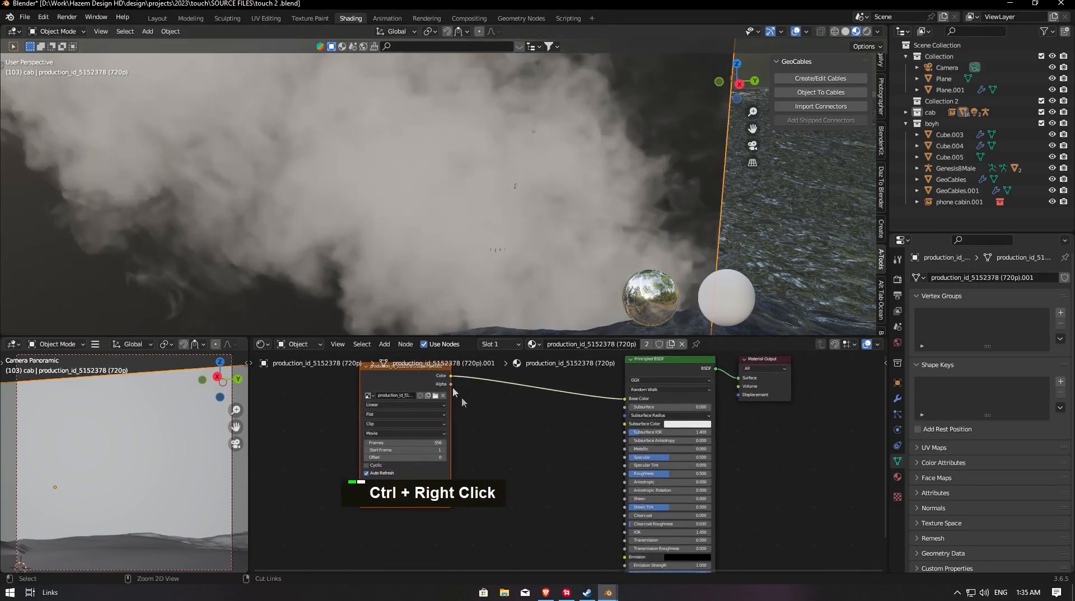
Cut the colour link between the smoke video texture and the shader
{"action": "left_click_drag", "start_coordinate": [451, 376], "coordinate": [607, 510]}
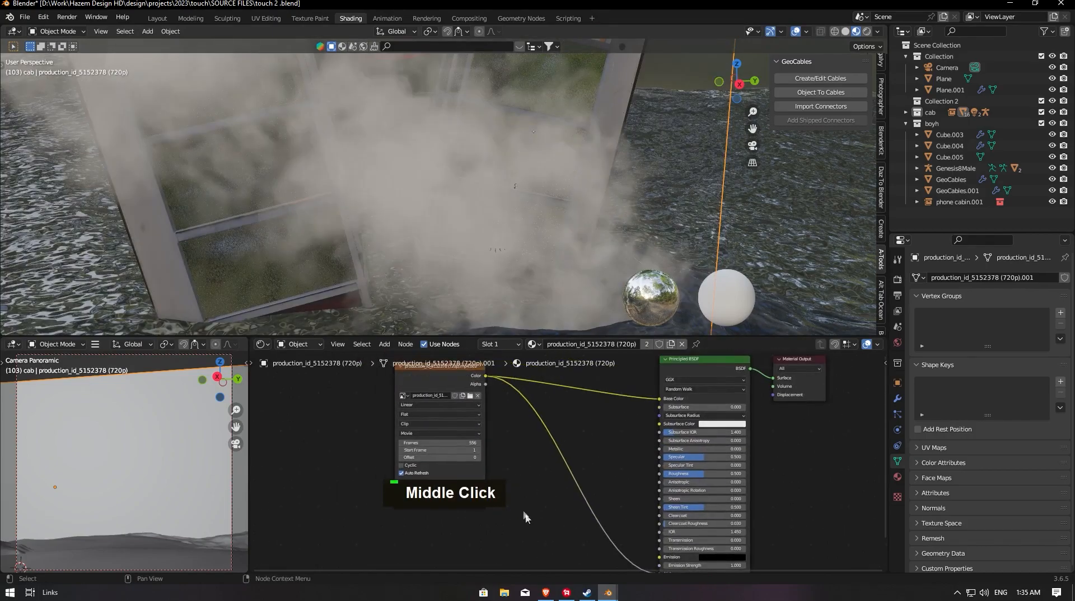
{"action": "scroll", "scroll_direction": "down", "scroll_amount": 3}
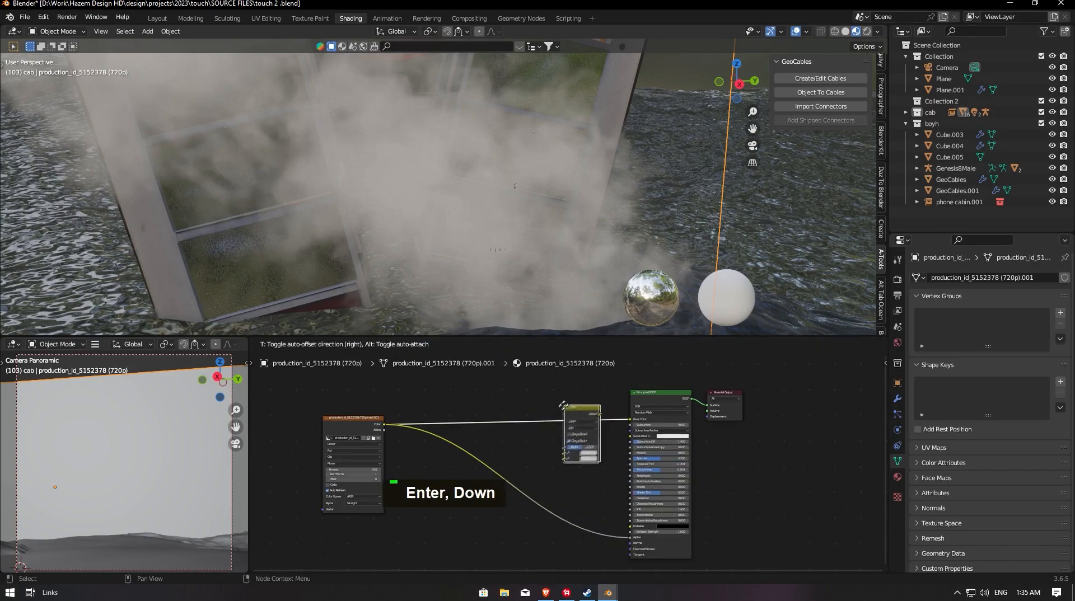
Insert a Multiply node and a Hue/Saturation/Value node, setting Multiply's second colour to pale orange
{"action": "scroll", "scroll_direction": "up", "scroll_amount": 3}
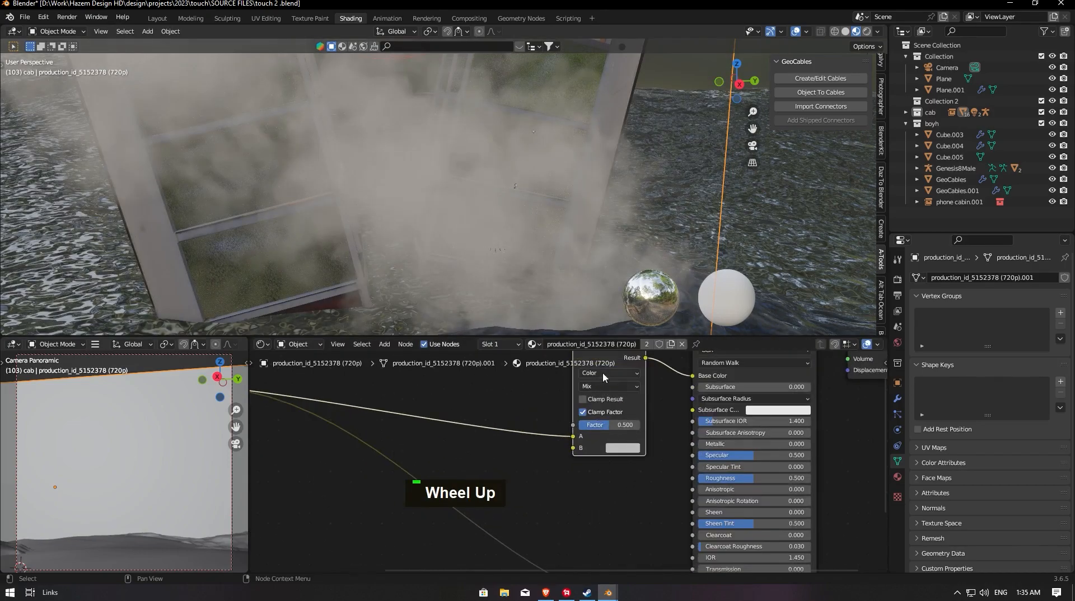
{"action": "left_click", "coordinate": [607, 387]}
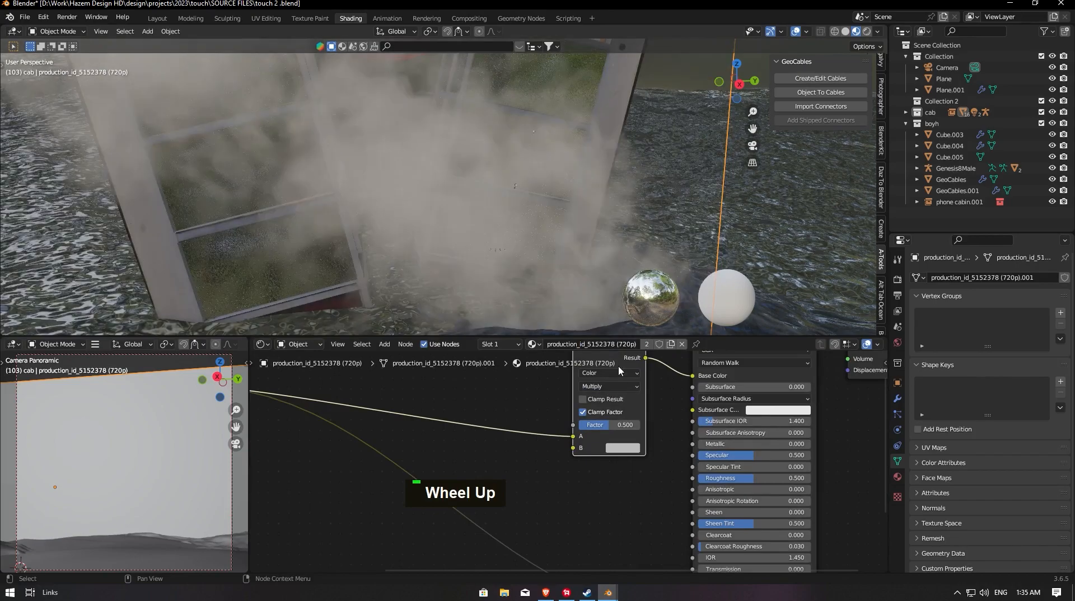
{"action": "scroll", "scroll_direction": "down", "scroll_amount": 3}
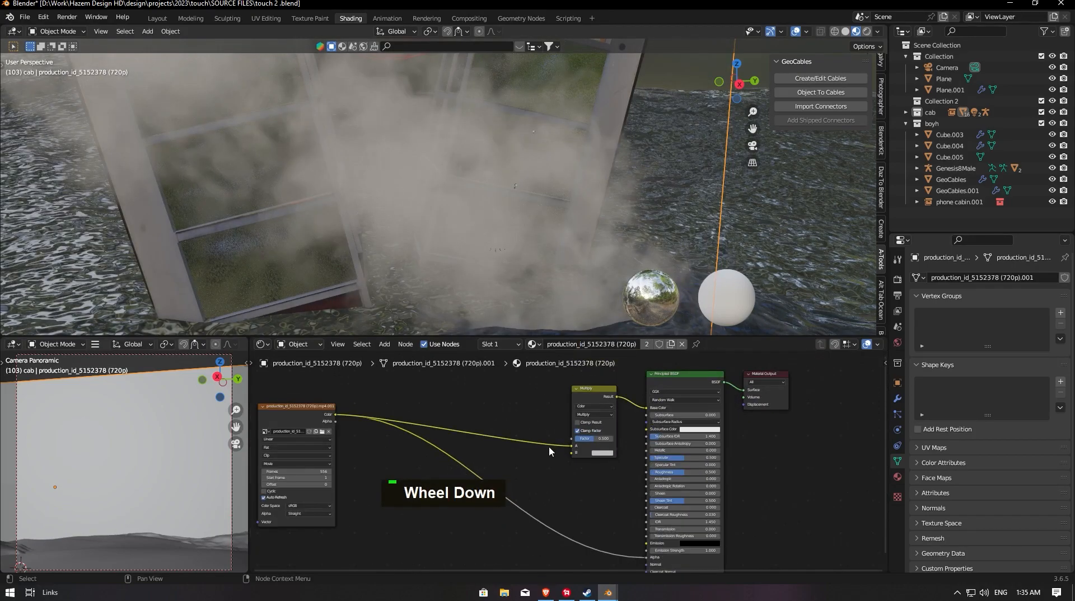
{"action": "type", "text": "hue"}
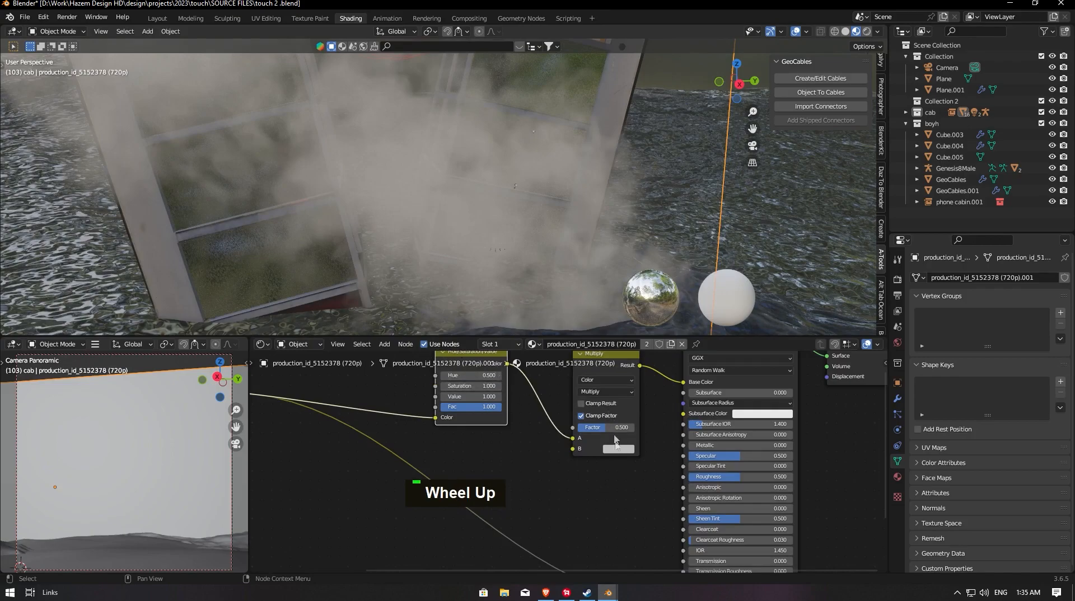
{"action": "left_click", "coordinate": [617, 448]}
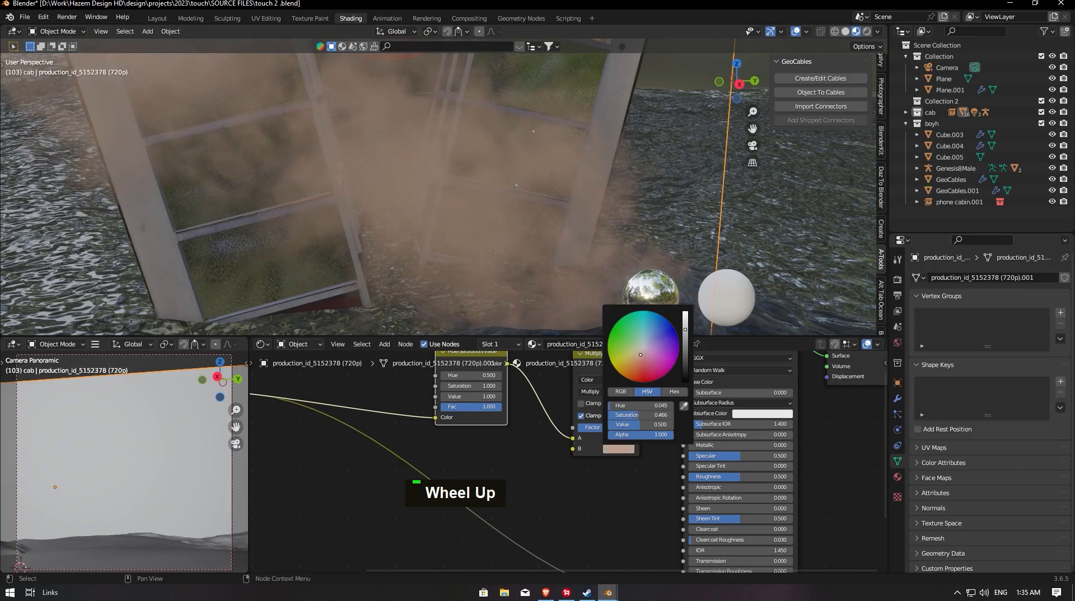
{"action": "scroll", "scroll_direction": "down", "scroll_amount": 3}
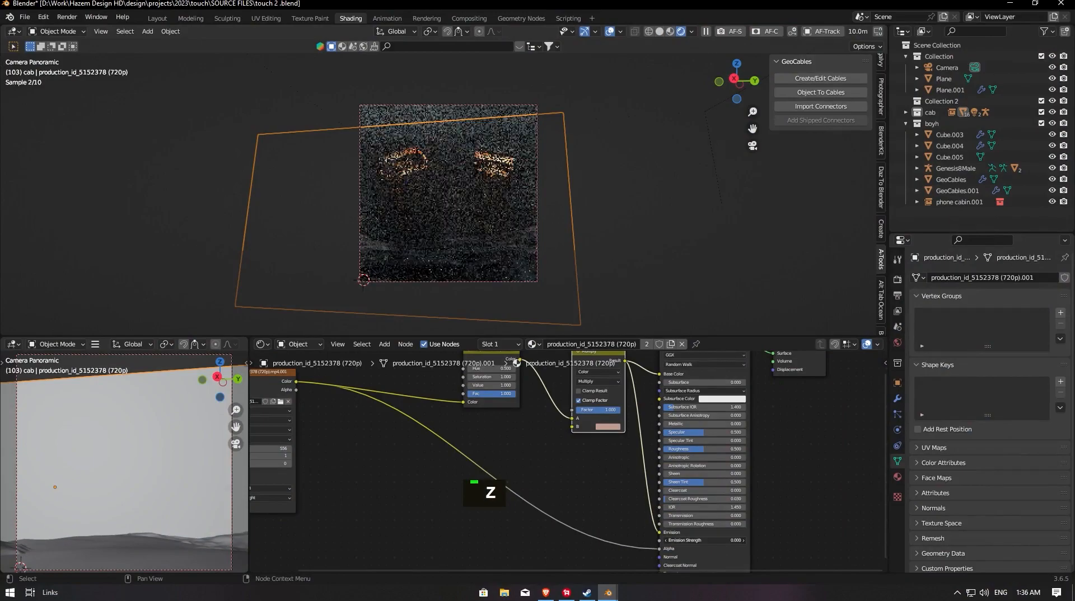
Switch shading, rotate the smoke plane and return to the camera view
{"action": "key", "text": "Return"}
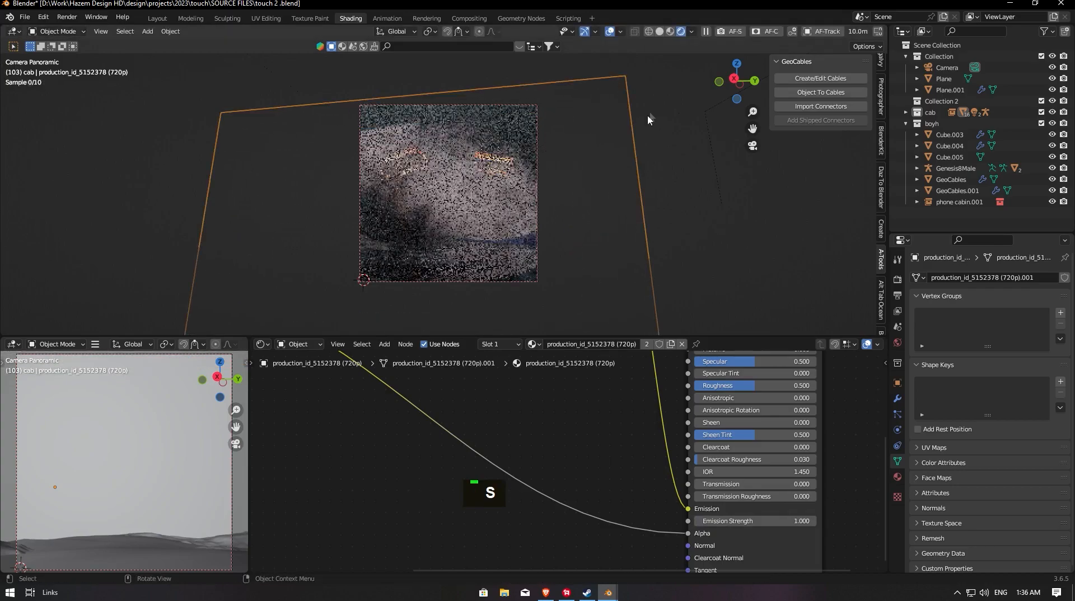
{"action": "key", "text": "r"}
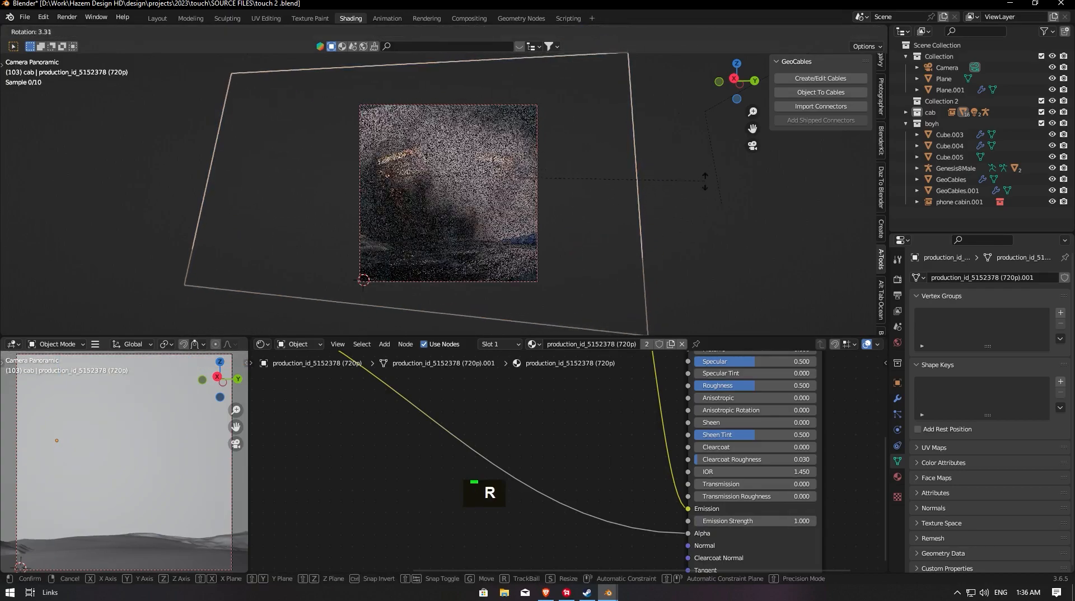
{"action": "scroll", "scroll_direction": "down", "scroll_amount": 3}
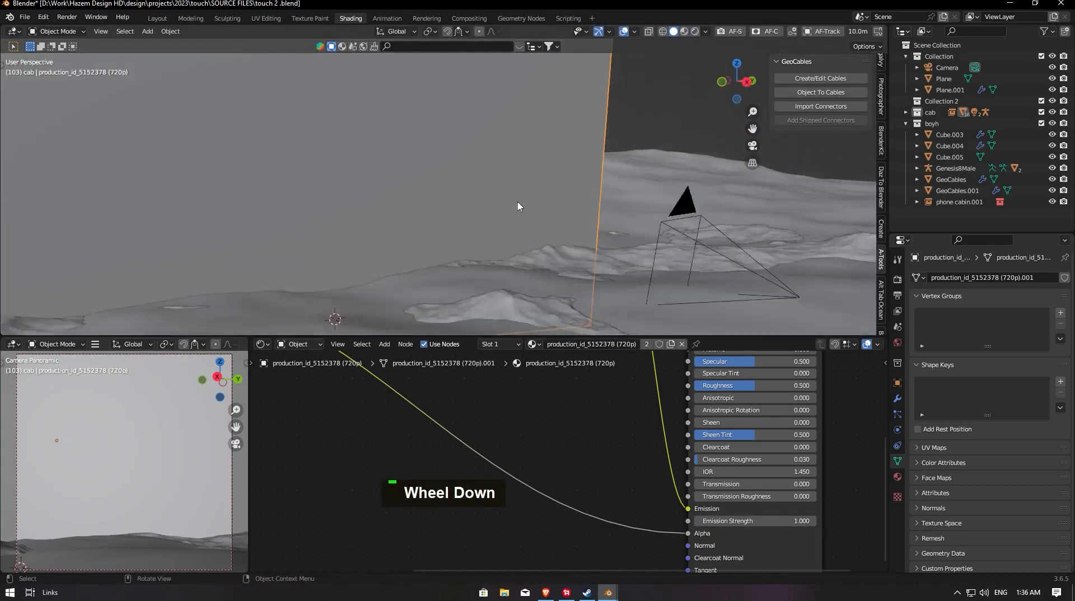
{"action": "key", "text": "x"}
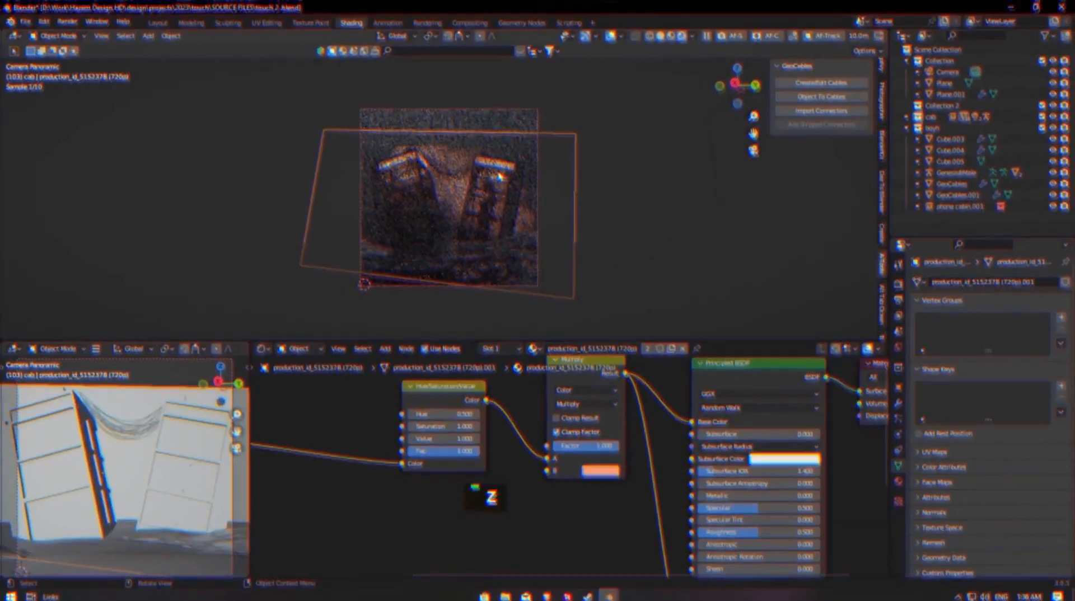
Split the viewport and turn the new left area into a Timeline editor
{"action": "scroll", "scroll_direction": "up", "scroll_amount": 3}
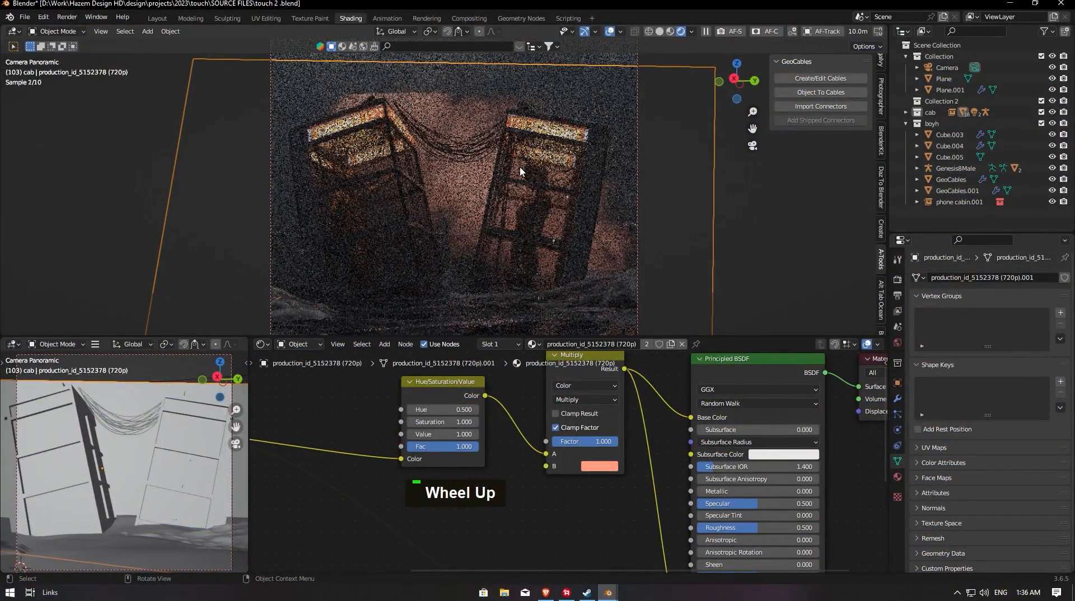
{"action": "key", "text": "s"}
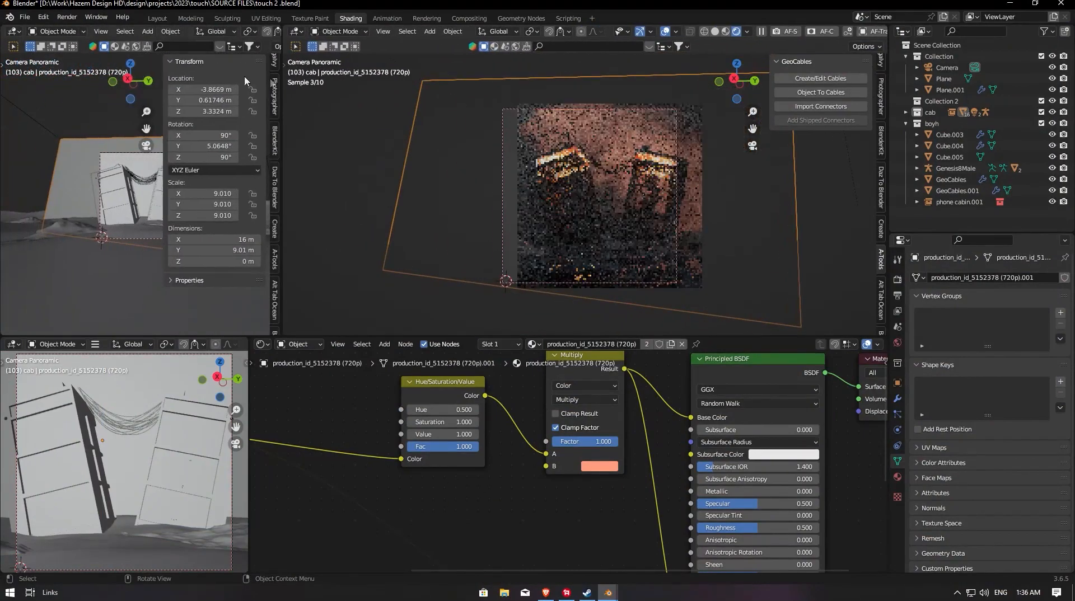
{"action": "left_click", "coordinate": [13, 31]}
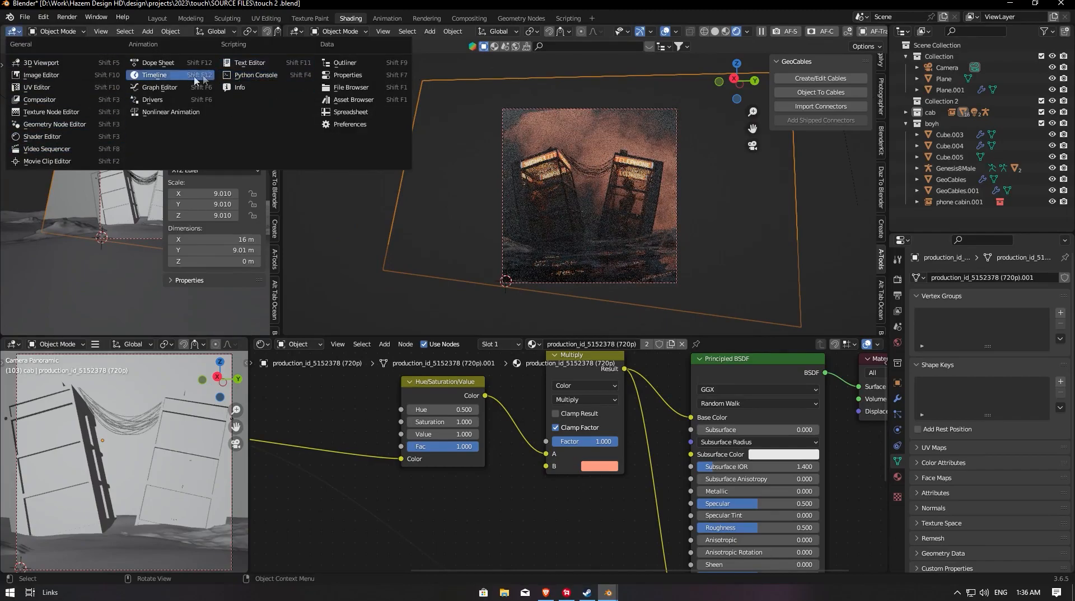
{"action": "left_click", "coordinate": [154, 75]}
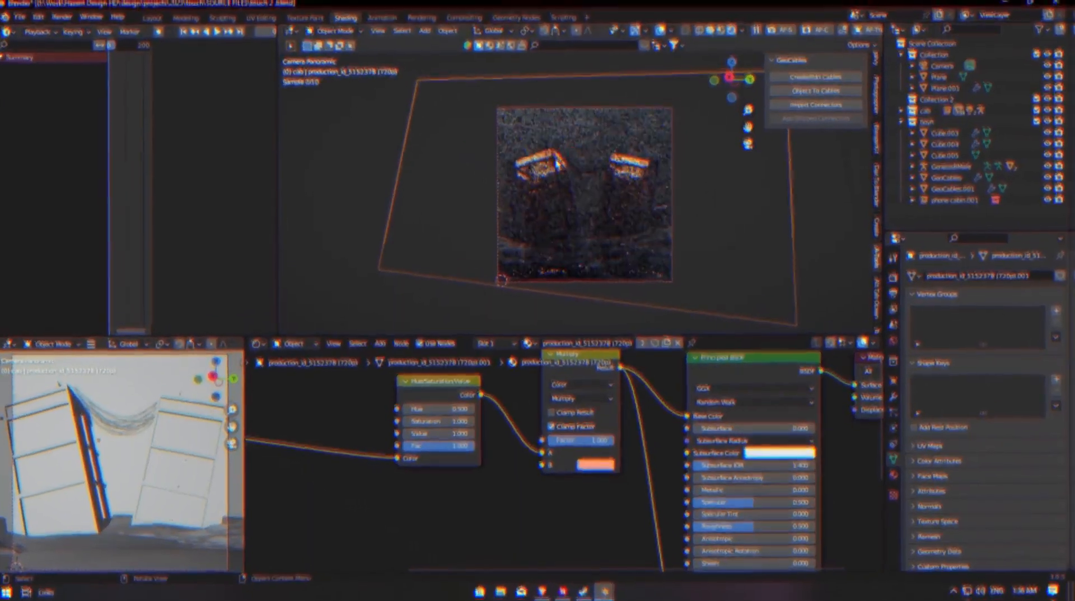
Scrub the timeline through frames 87–123 and settle on frame 103
{"action": "scroll", "scroll_direction": "down", "scroll_amount": 3}
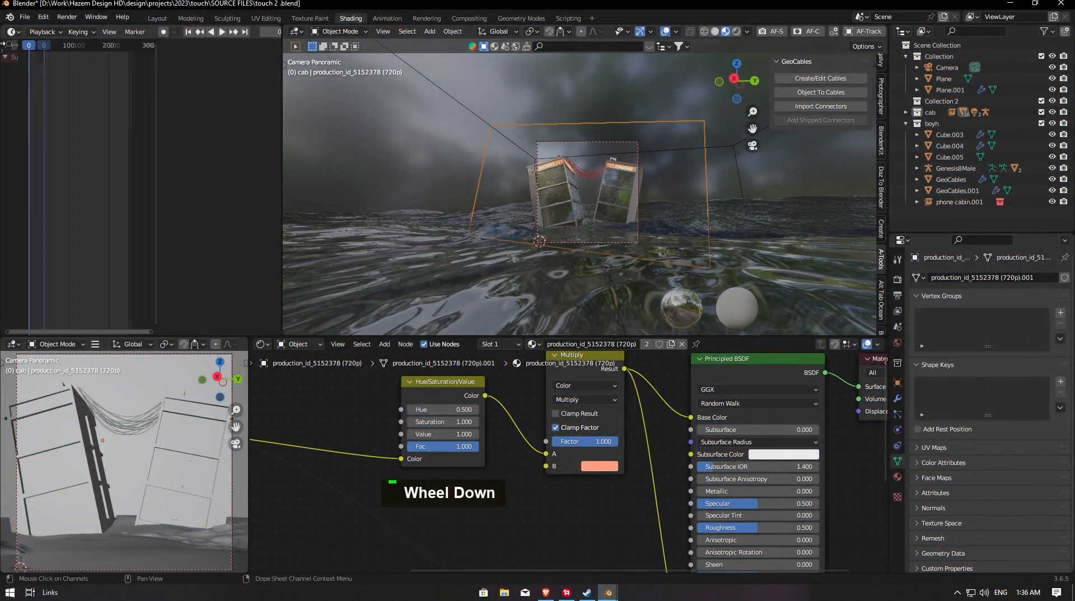
{"action": "left_click", "coordinate": [63, 45]}
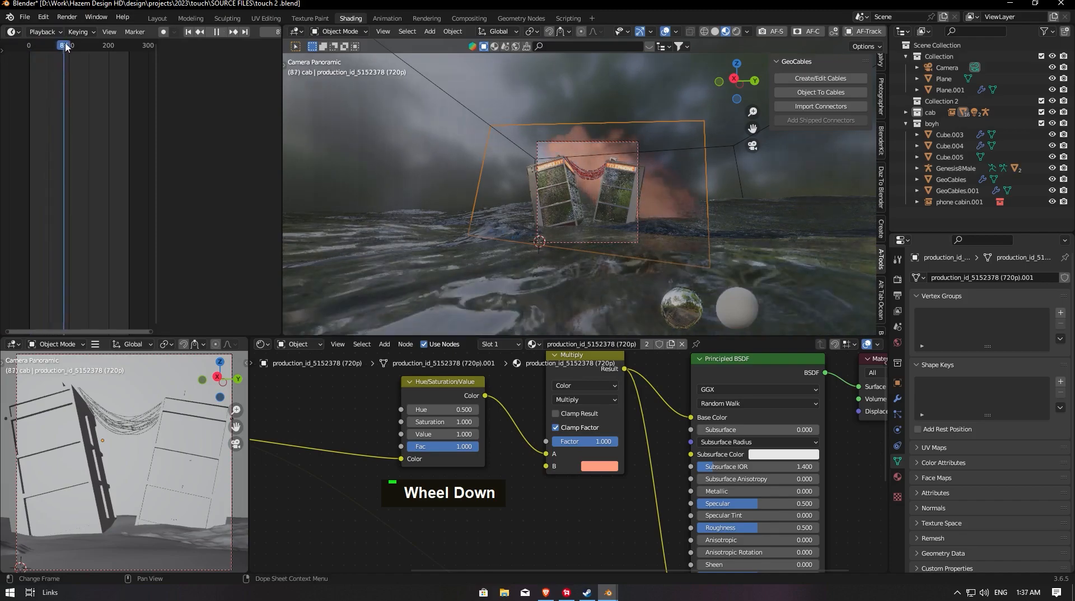
{"action": "left_click_drag", "start_coordinate": [65, 44], "coordinate": [89, 45]}
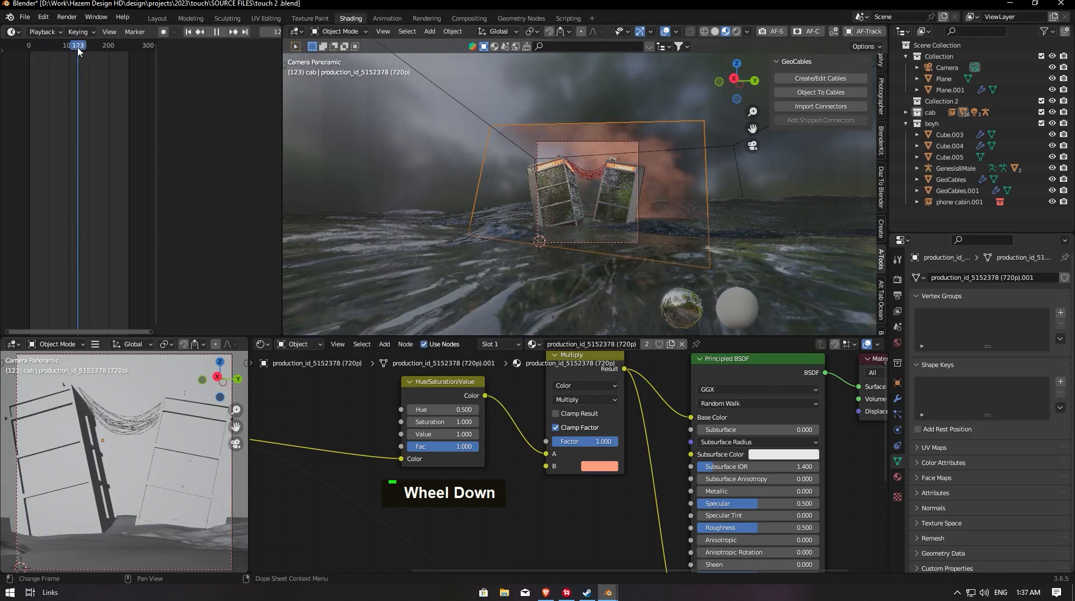
{"action": "left_click_drag", "start_coordinate": [78, 44], "coordinate": [68, 45]}
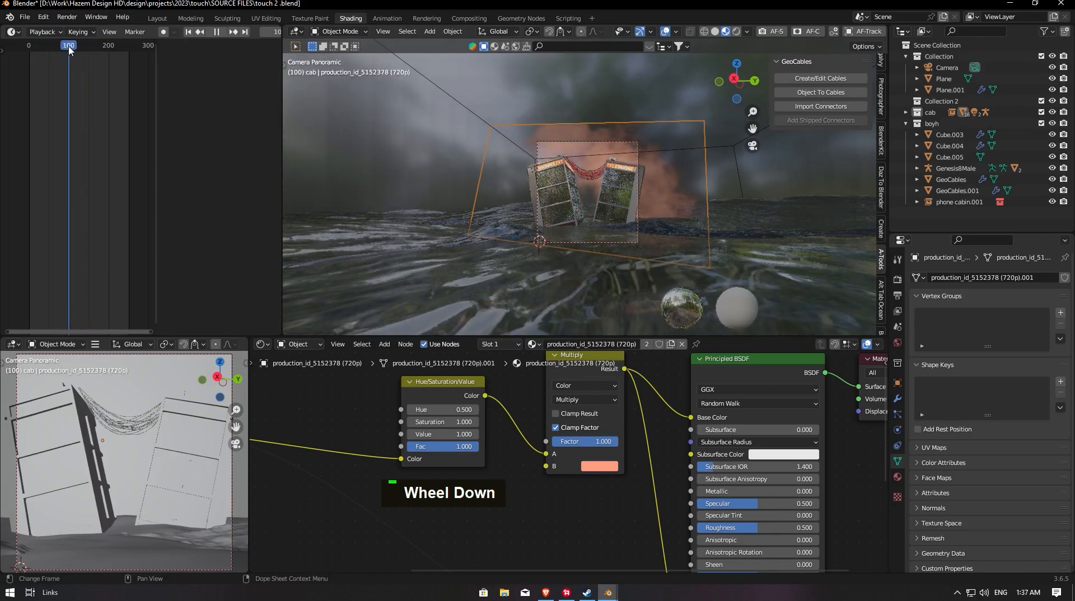
{"action": "left_click_drag", "start_coordinate": [68, 45], "coordinate": [74, 45]}
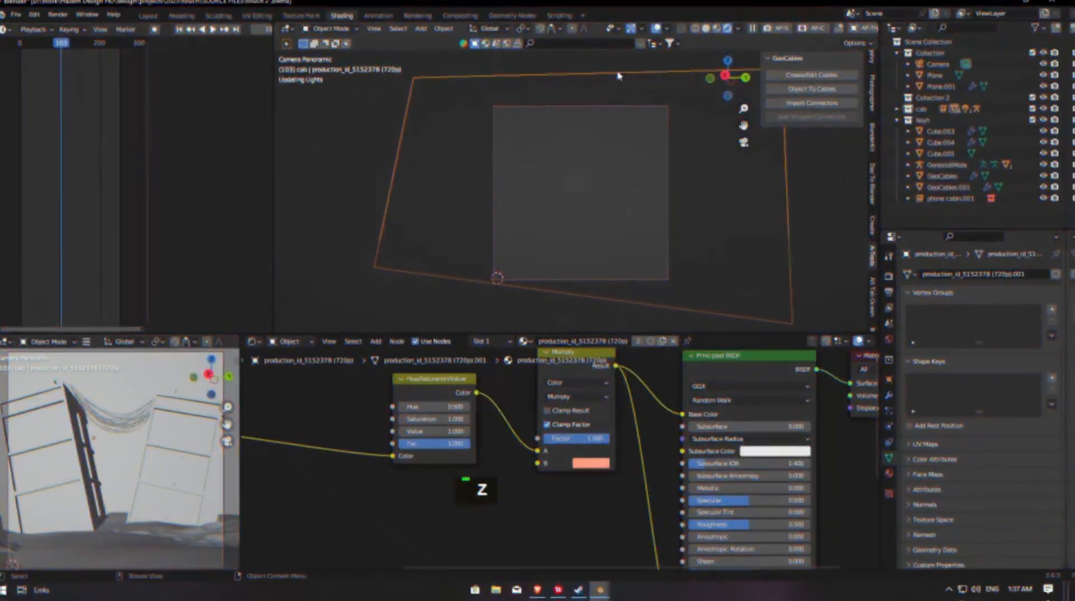
Zoom in and back out on the camera render to inspect the booths against the orange smoke
{"action": "scroll", "scroll_direction": "up", "scroll_amount": 3}
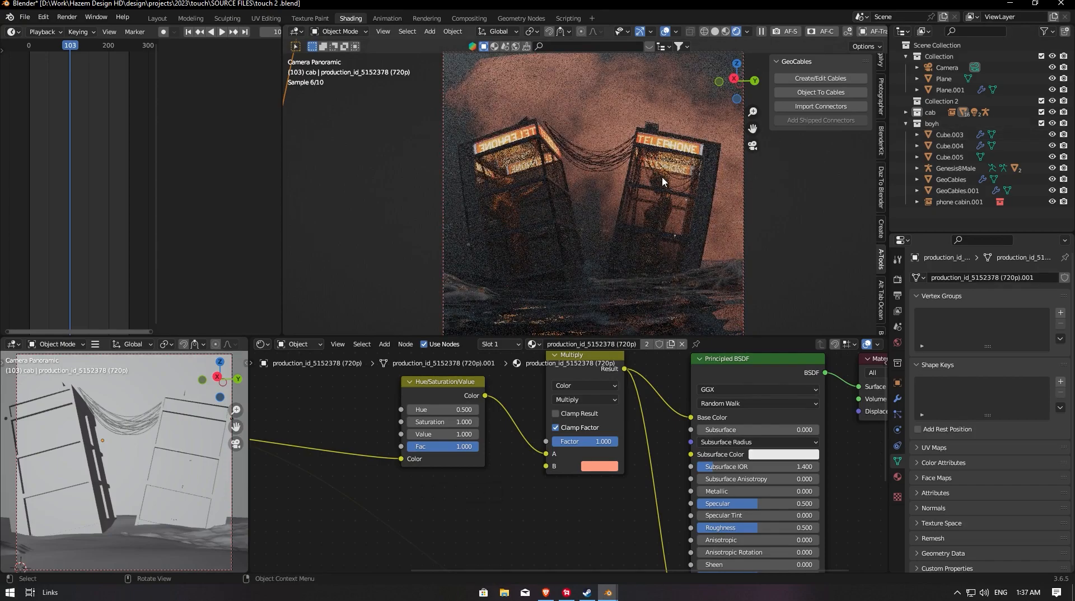
{"action": "scroll", "scroll_direction": "down", "scroll_amount": 3}
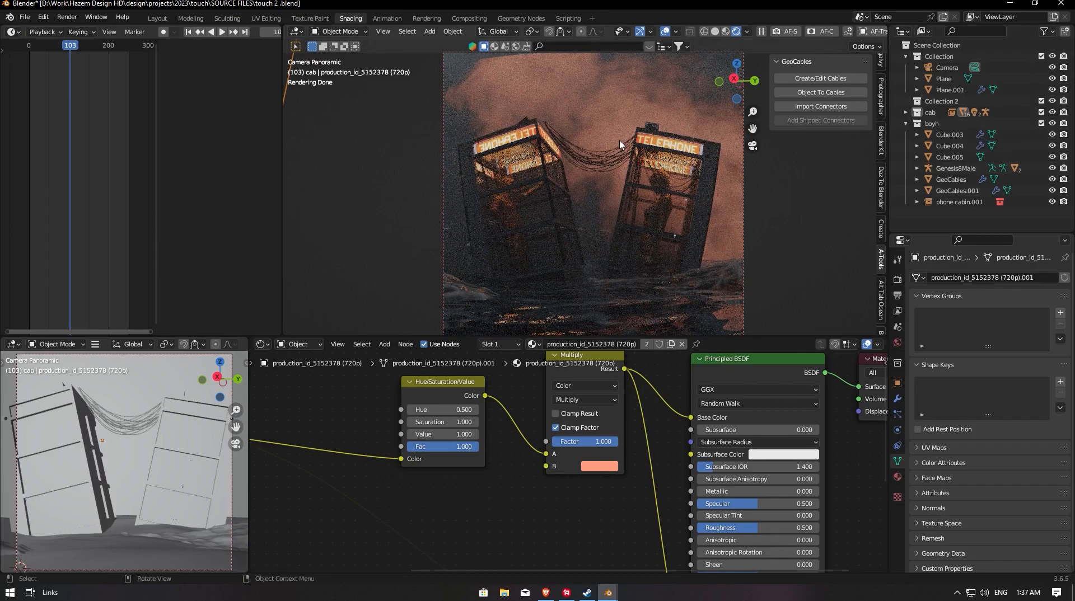
{"action": "mouse_move", "coordinate": [643, 132]}
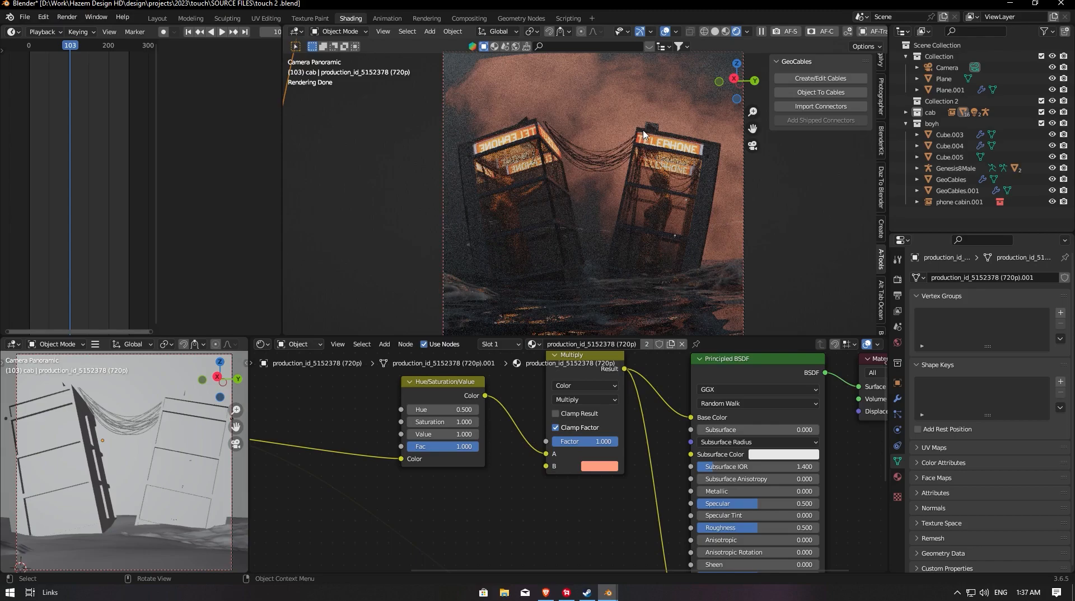